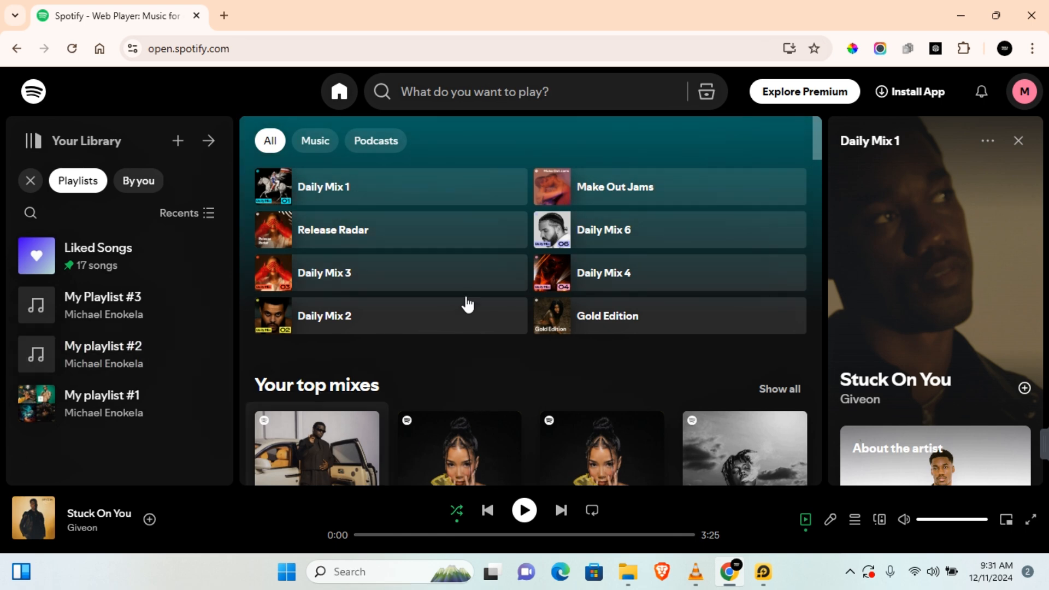
mouse_move(206, 70)
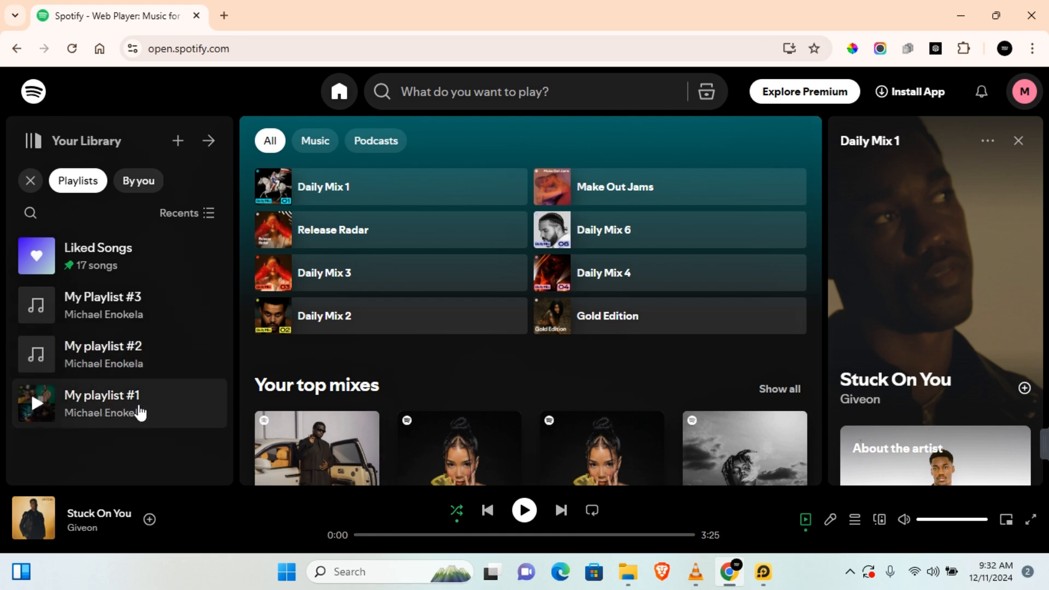
Open My playlist #1 from Your Library and peek at its more-options menu without choosing anything
click(132, 396)
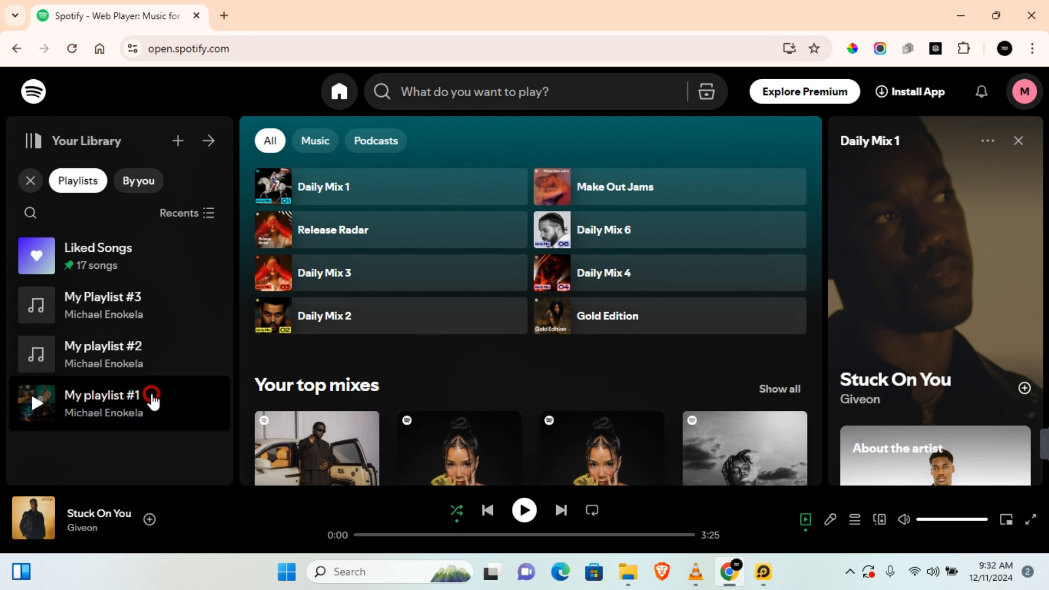
click(102, 403)
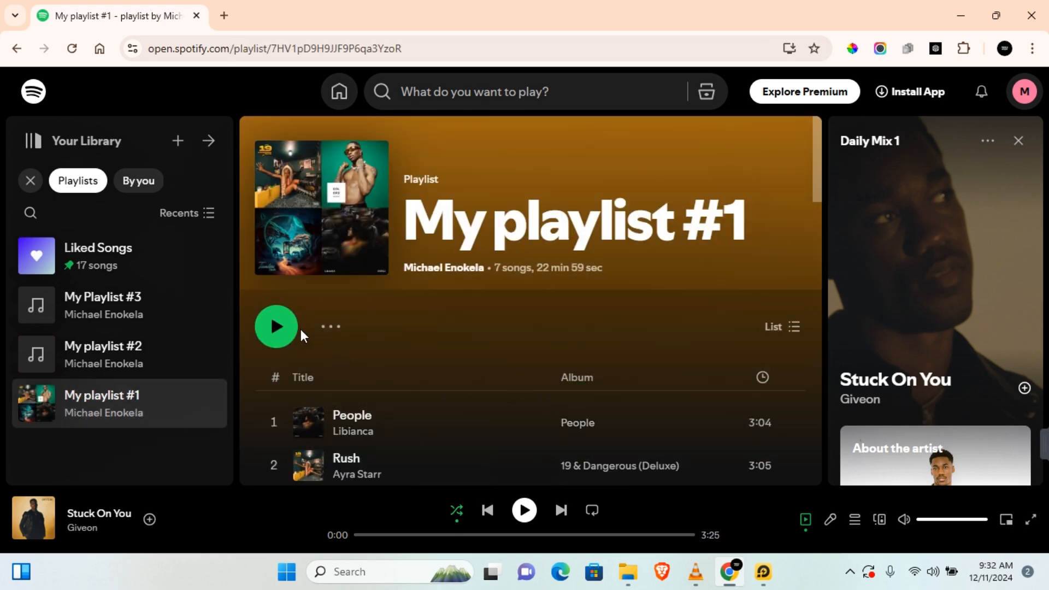
click(329, 327)
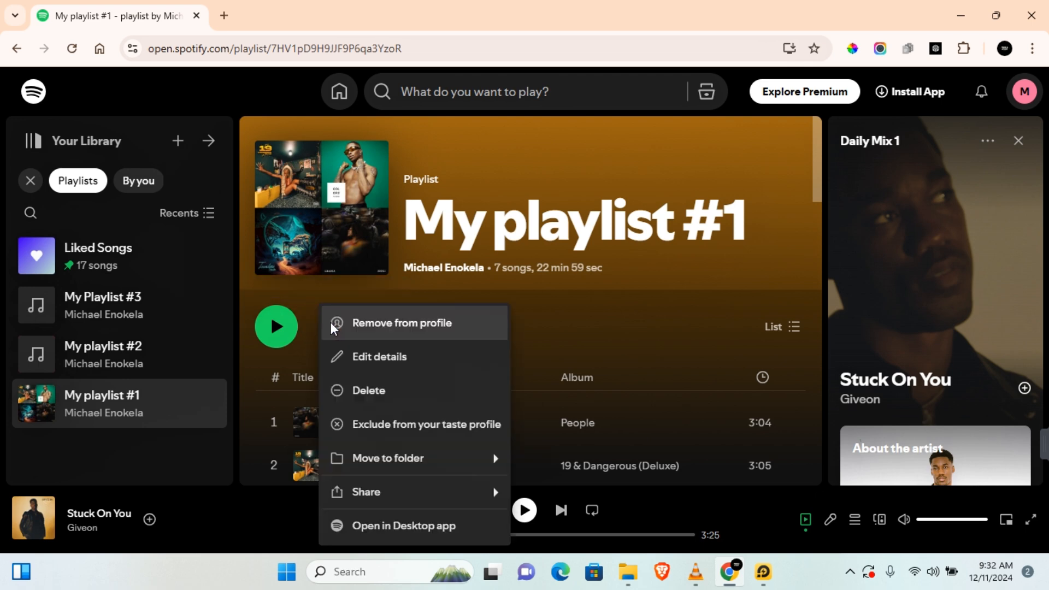
click(387, 461)
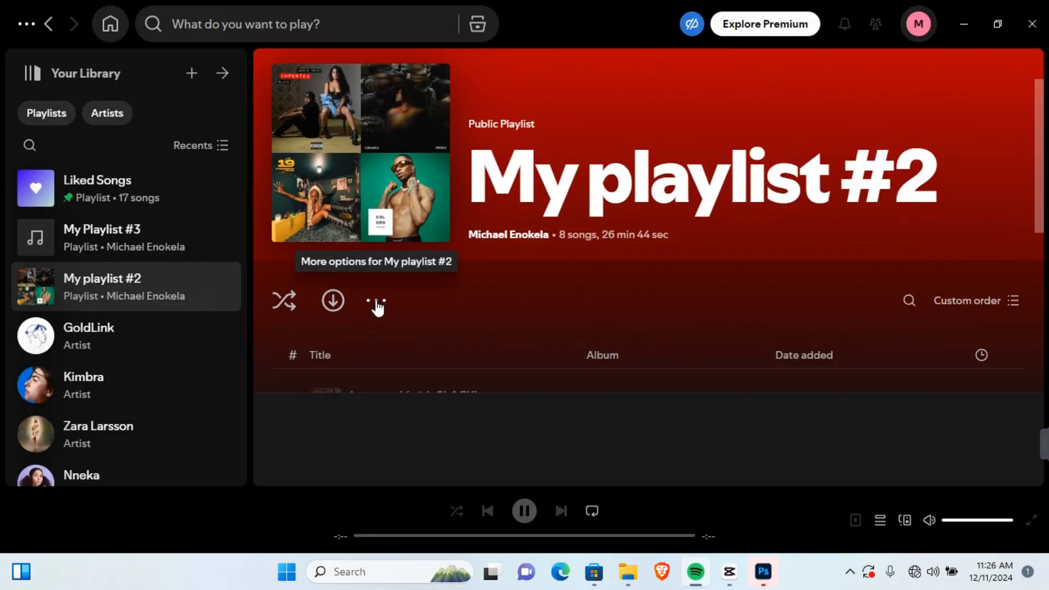
Show My playlist #2's options with the Add to other playlist list expanded
click(377, 300)
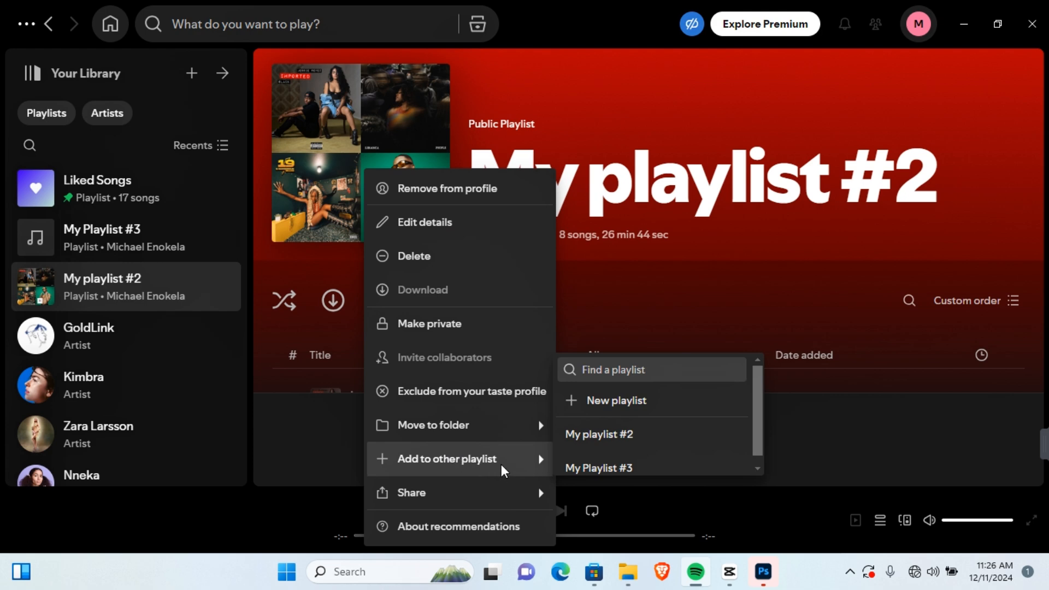
mouse_move(655, 467)
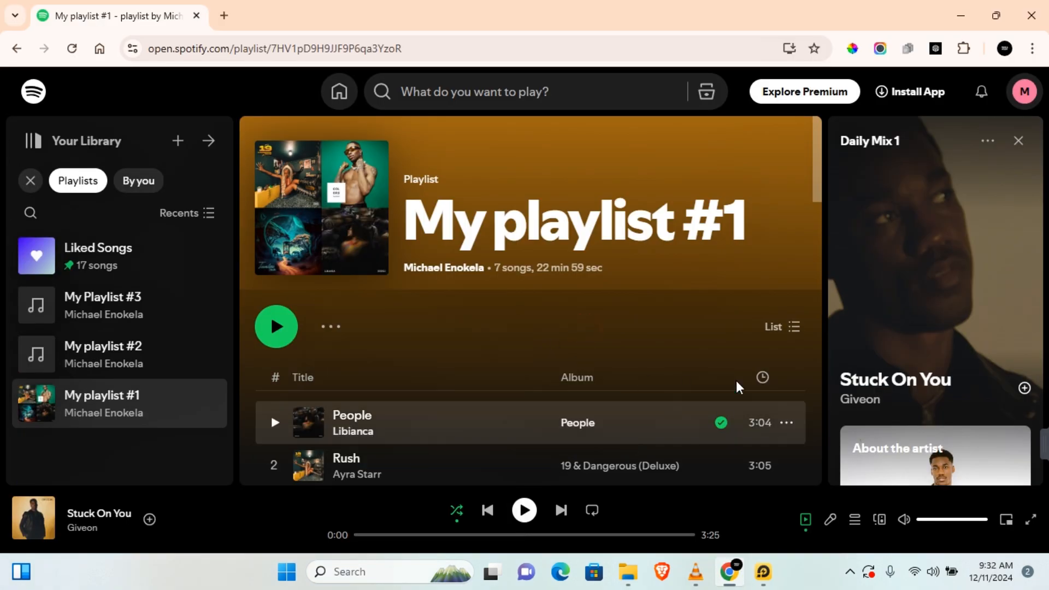
Review My playlist #1's track list, then launch the Spotify desktop app from Microsoft Store
scroll(down, 3)
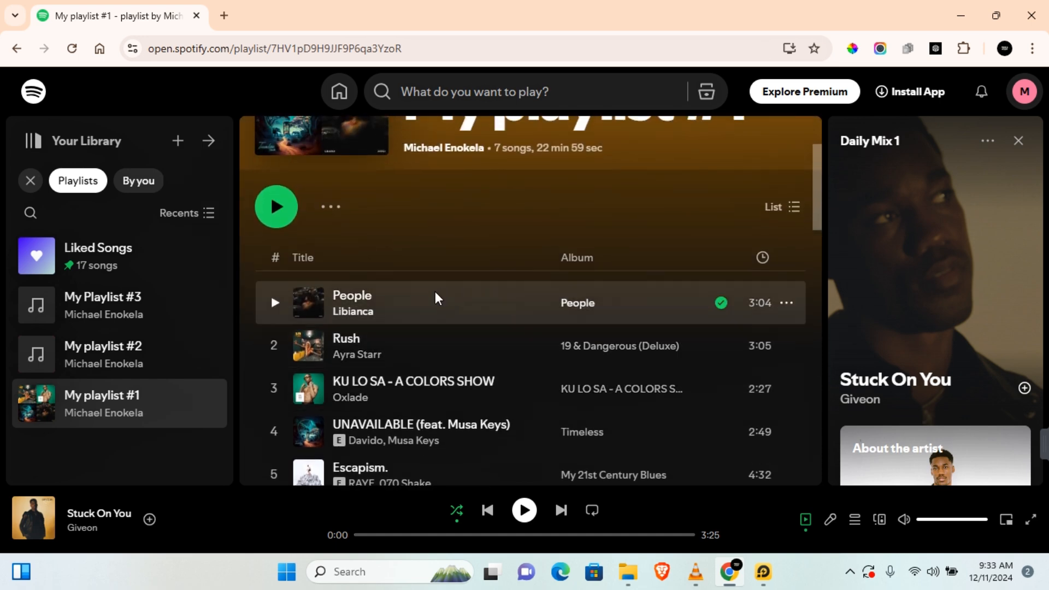
mouse_move(426, 300)
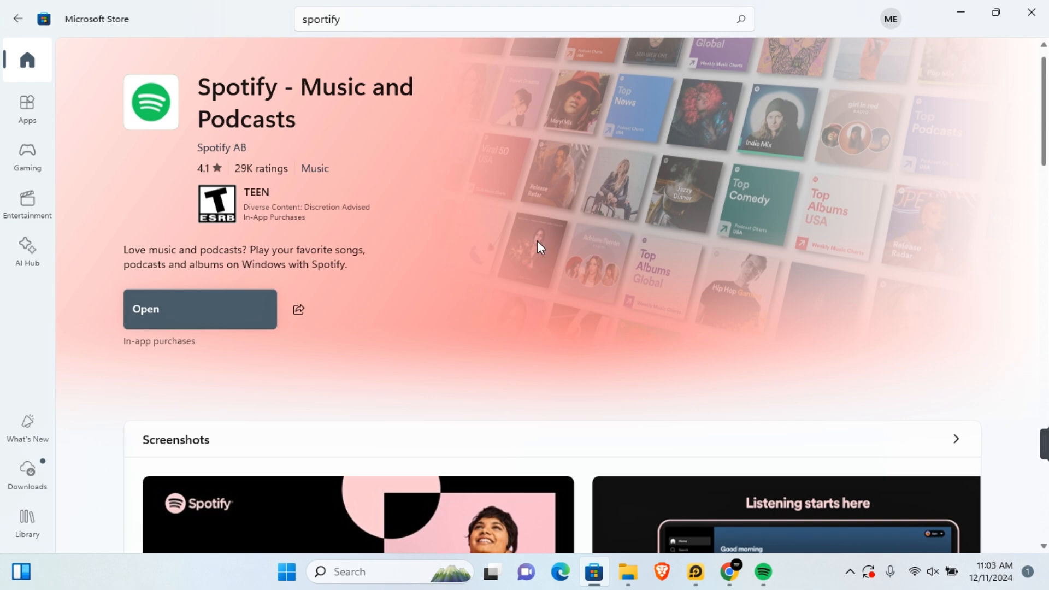
click(199, 308)
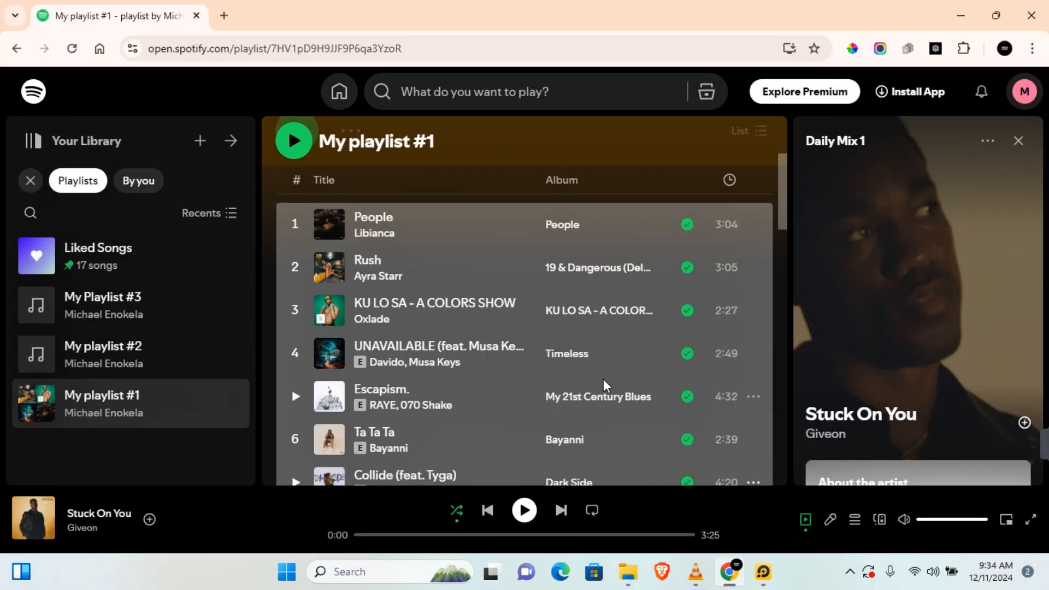
mouse_move(442, 233)
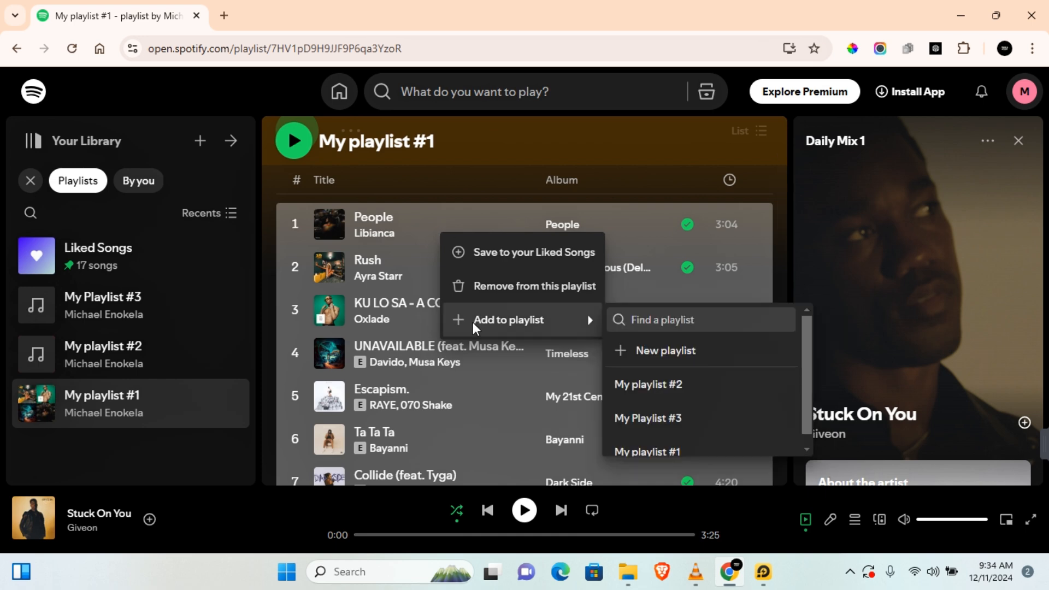
mouse_move(708, 460)
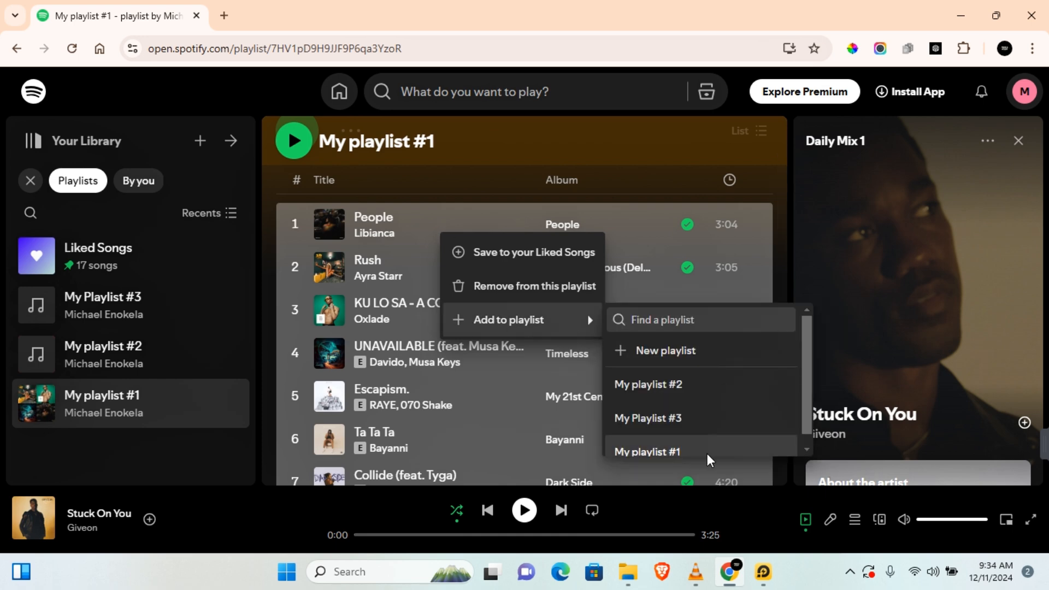
mouse_move(648, 384)
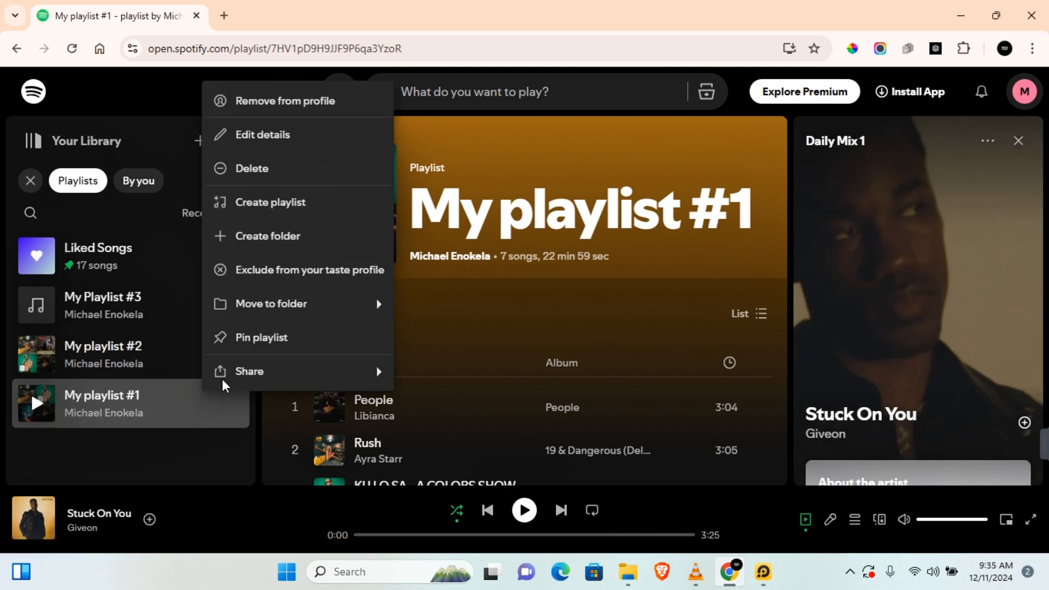
mouse_move(252, 169)
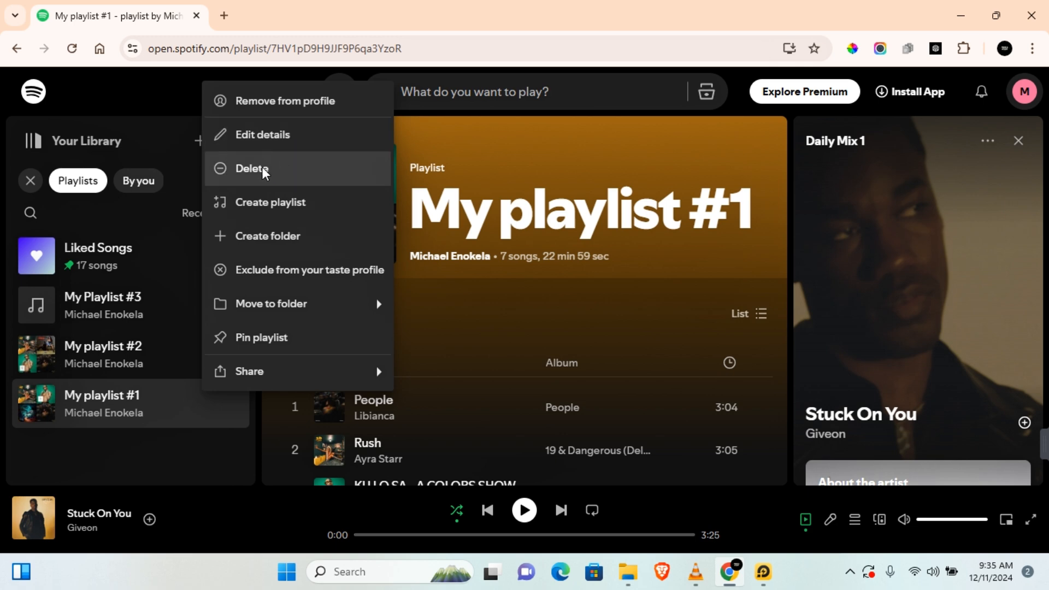
Delete My playlist #1 and confirm its removal from the library
click(252, 168)
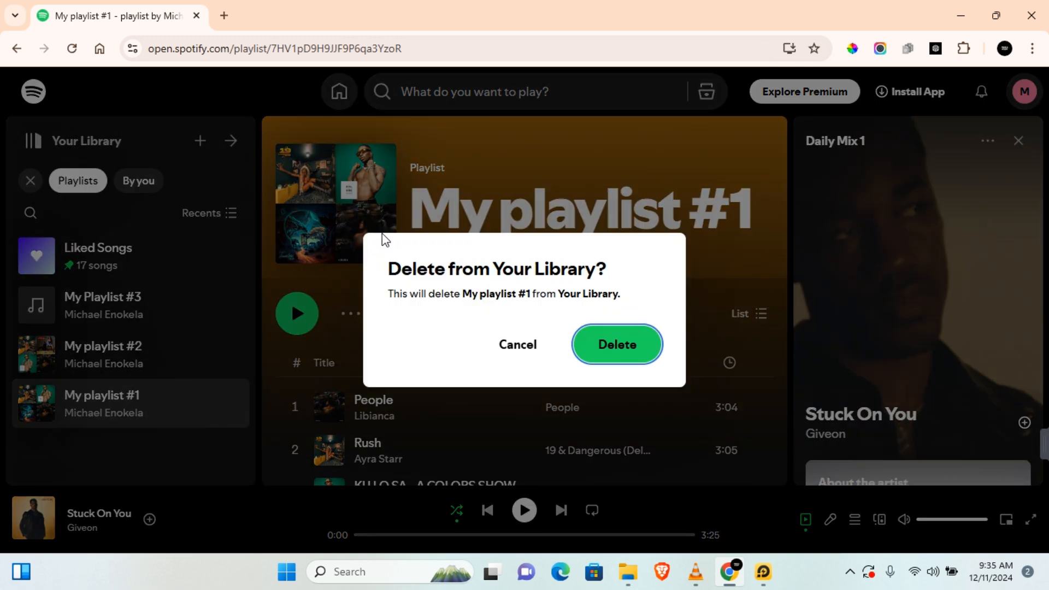
click(615, 344)
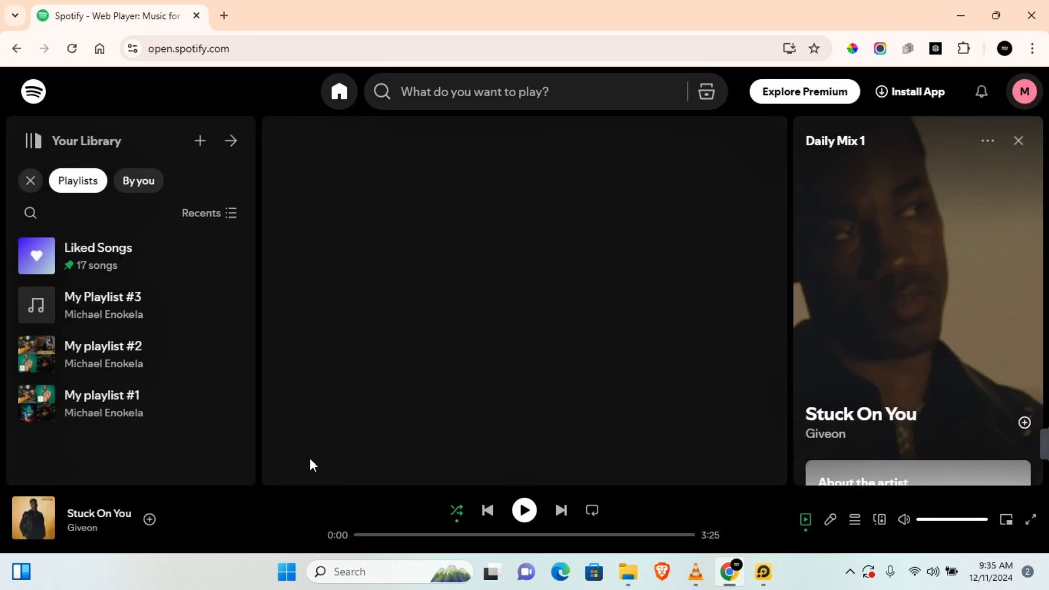